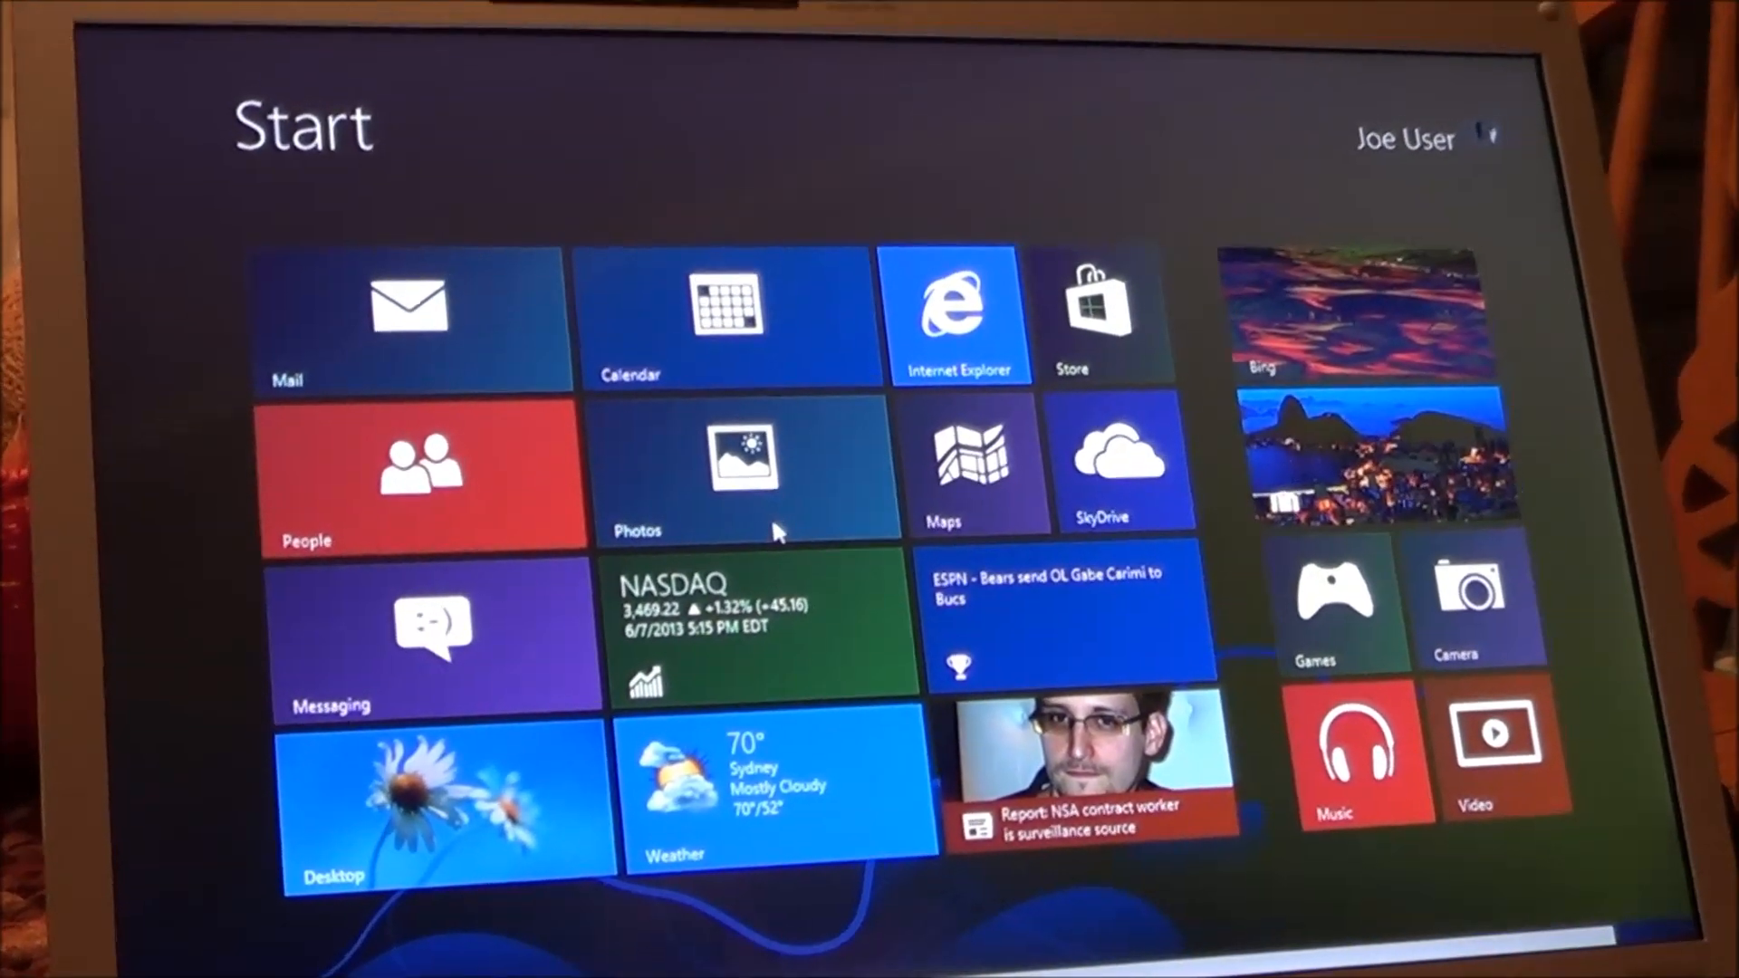
Clear the account password via the security options screen, leaving it blank, then return to the desktop
key(Ctrl+Alt+Delete)
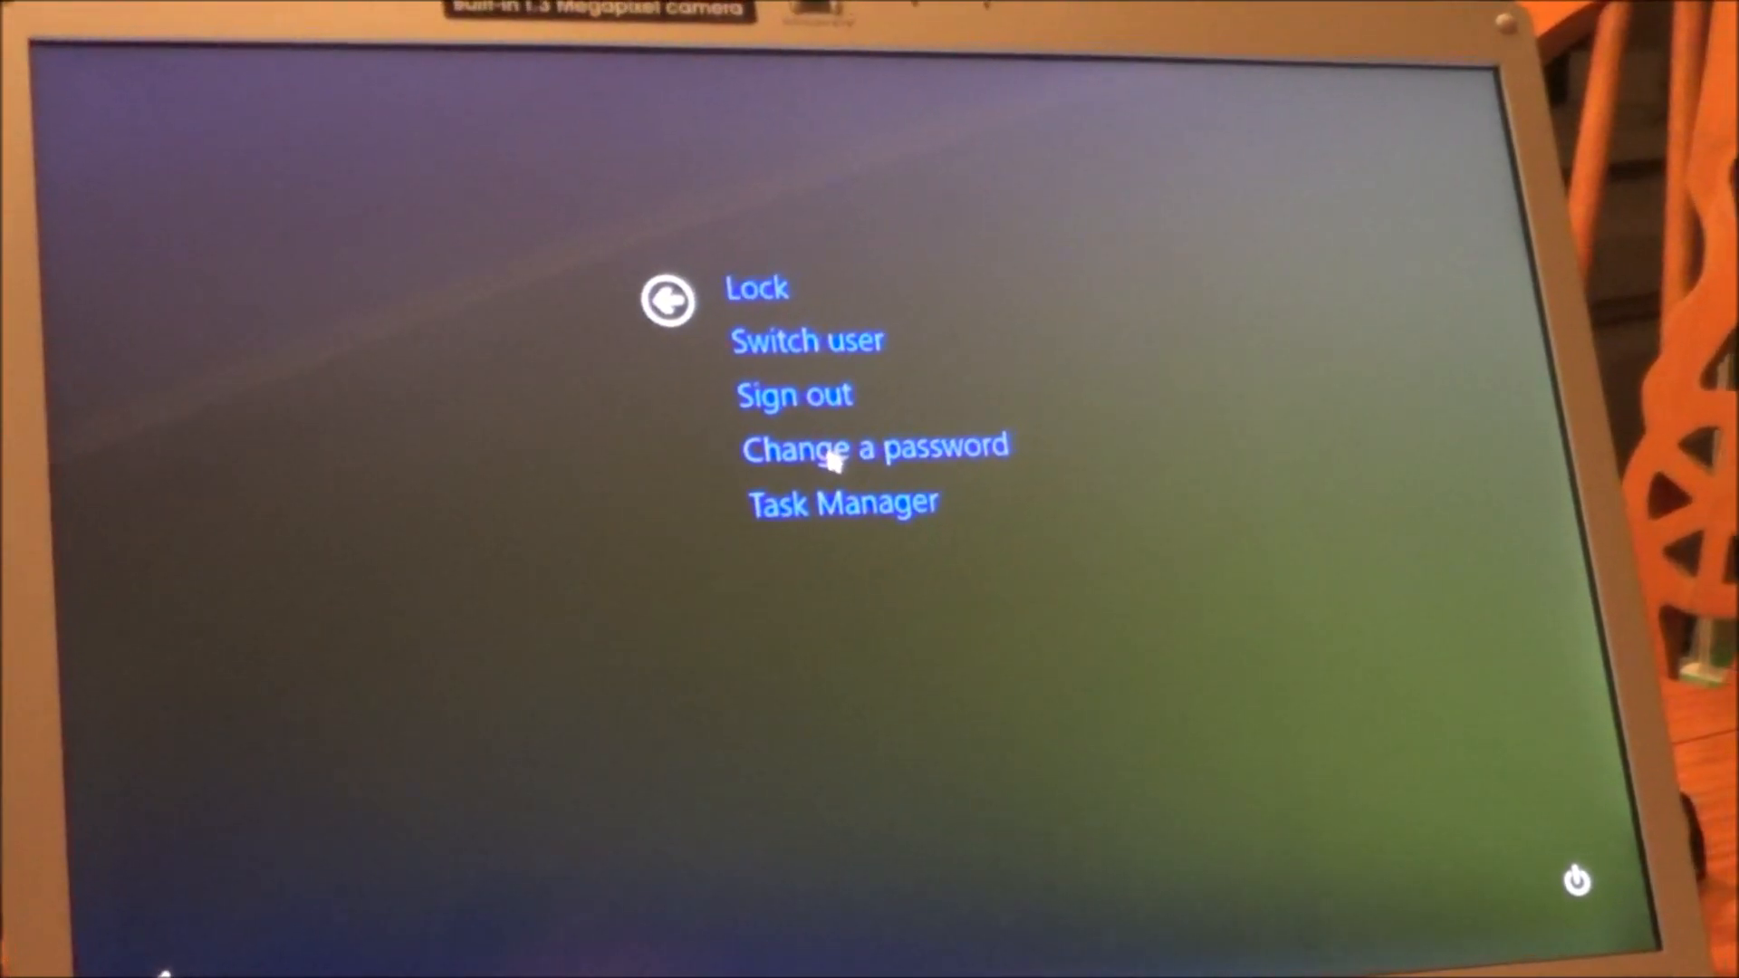
click(873, 449)
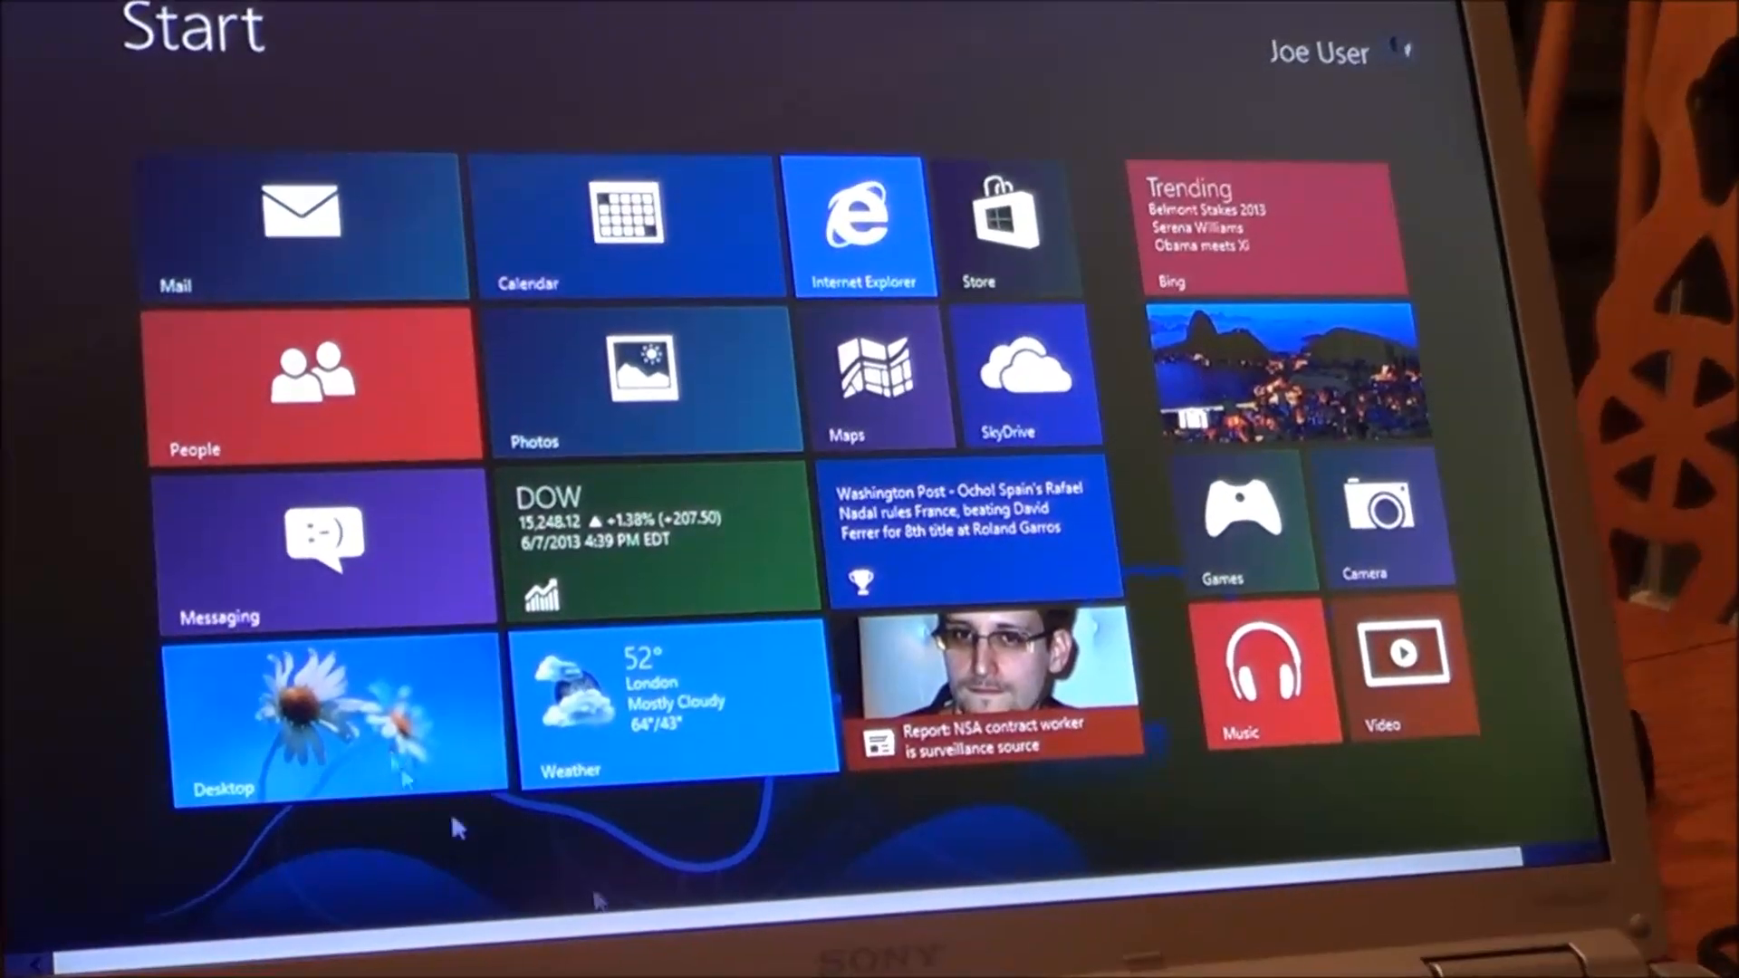
click(333, 721)
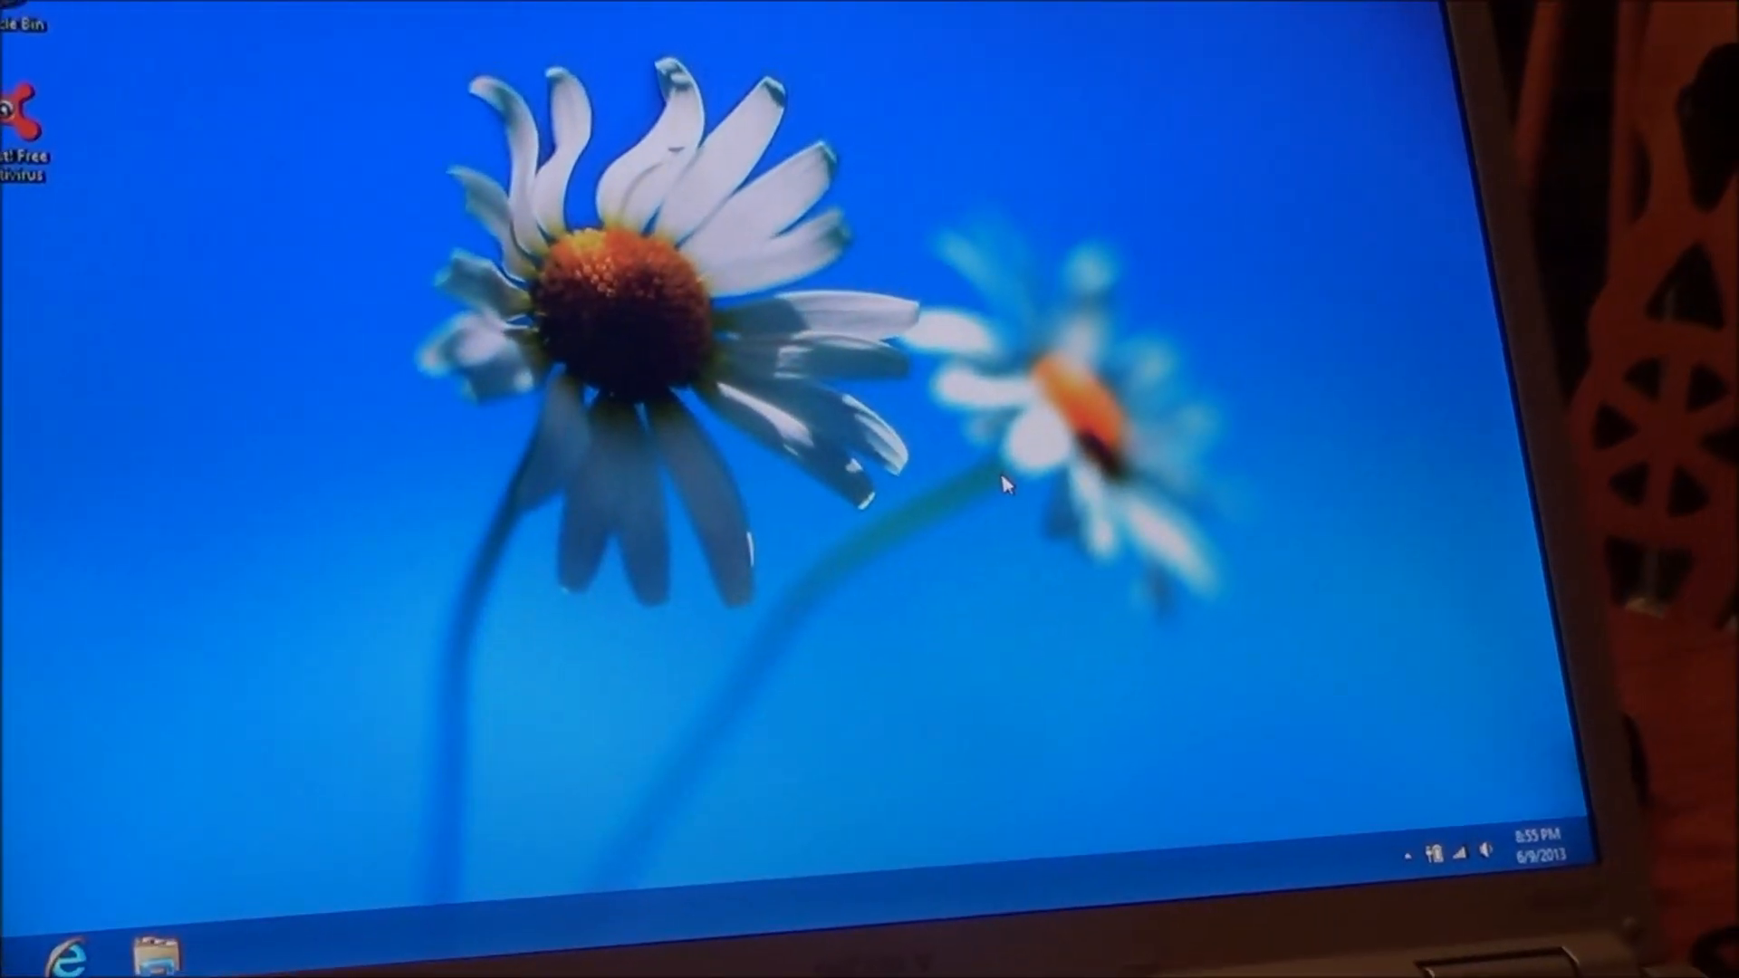